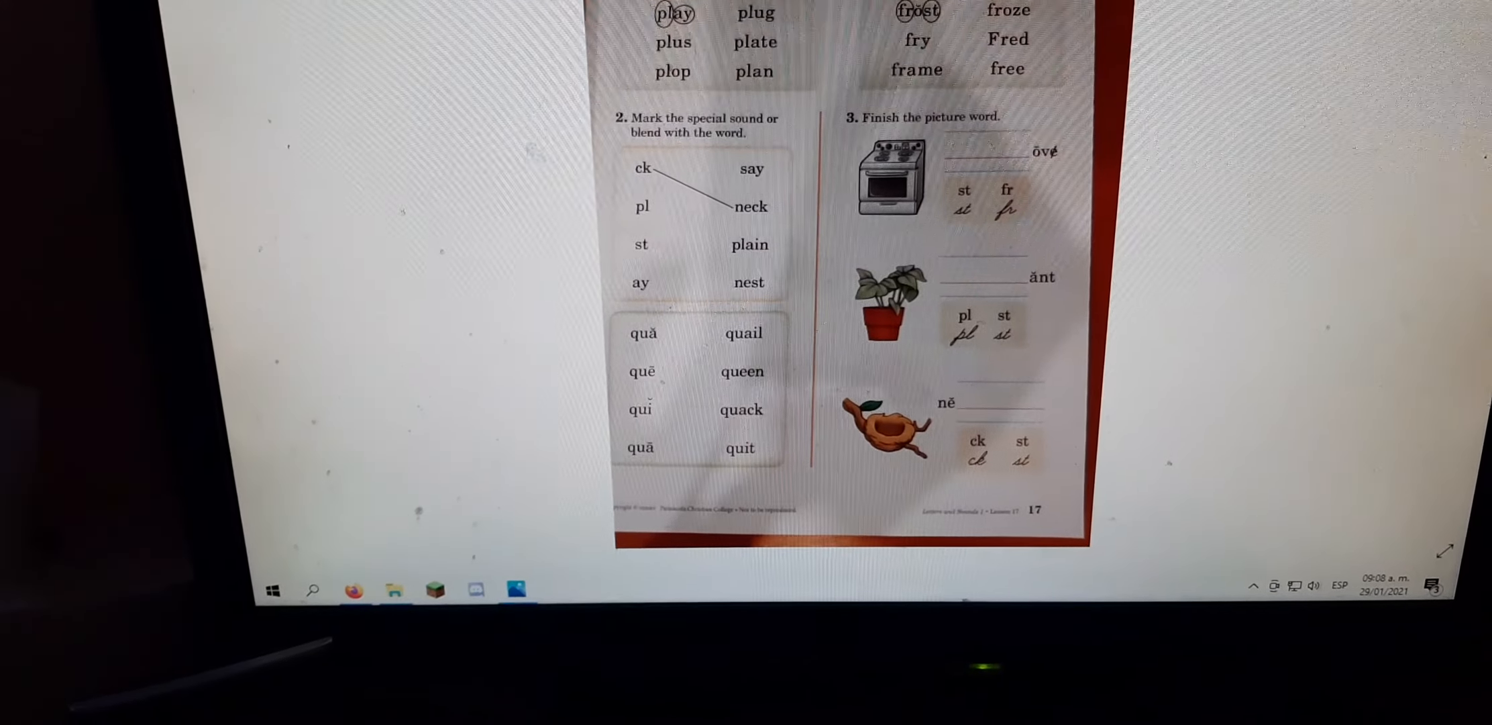
scroll("down", 3)
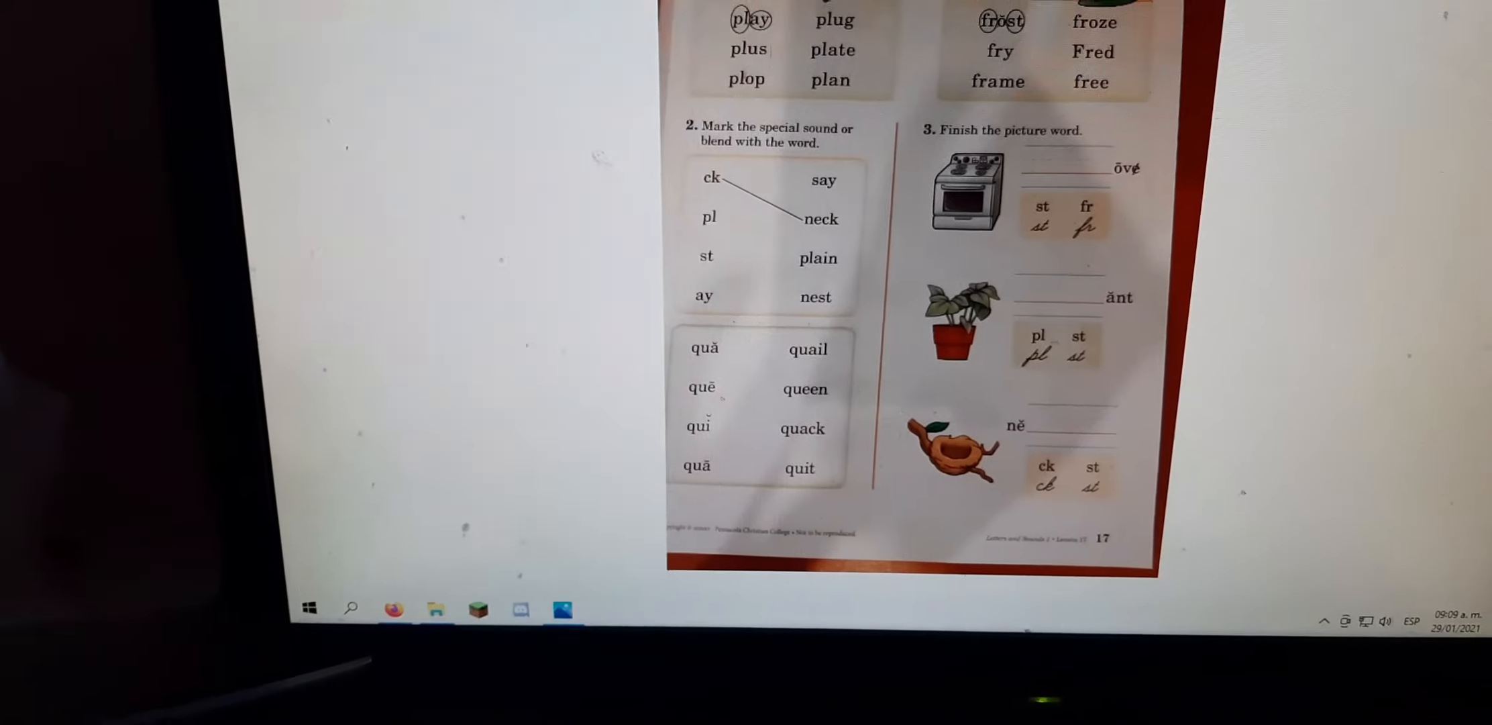
scroll("down", 3)
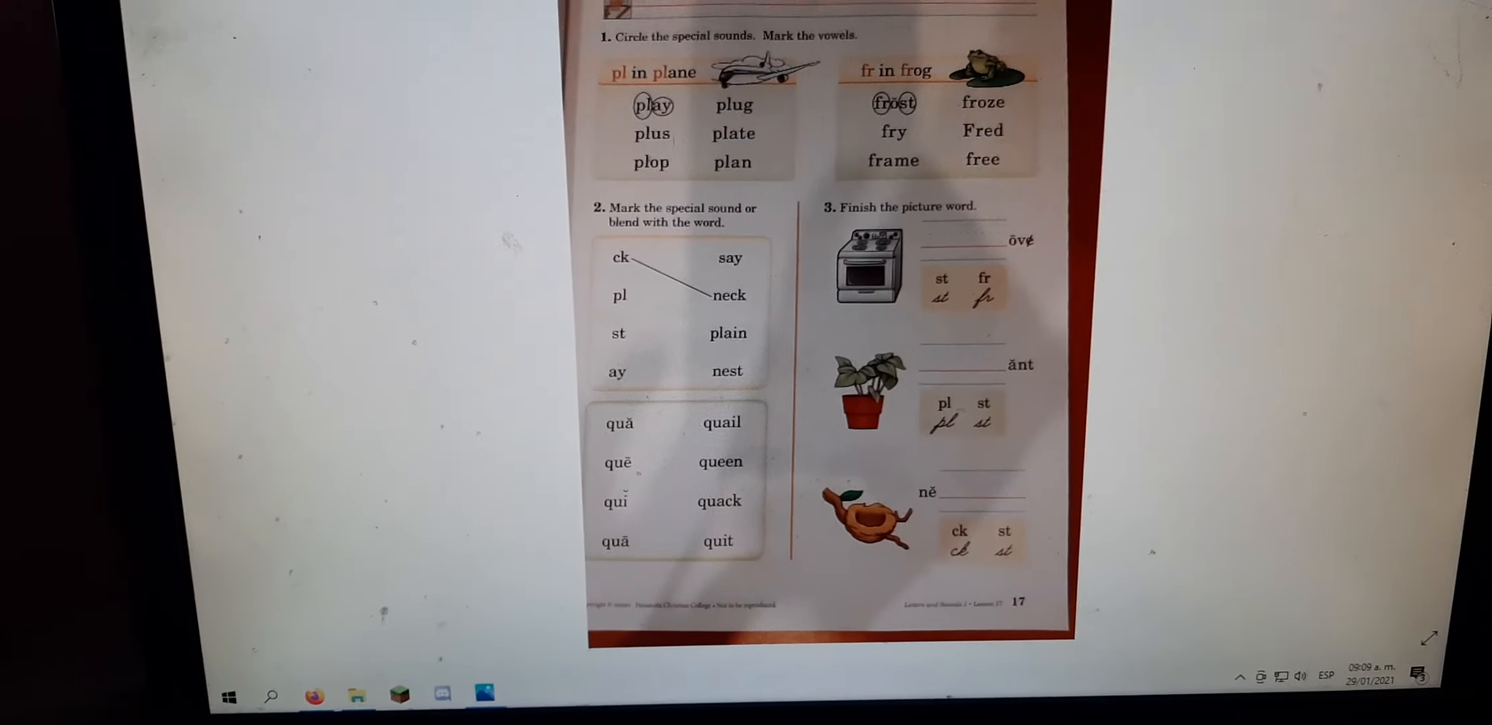